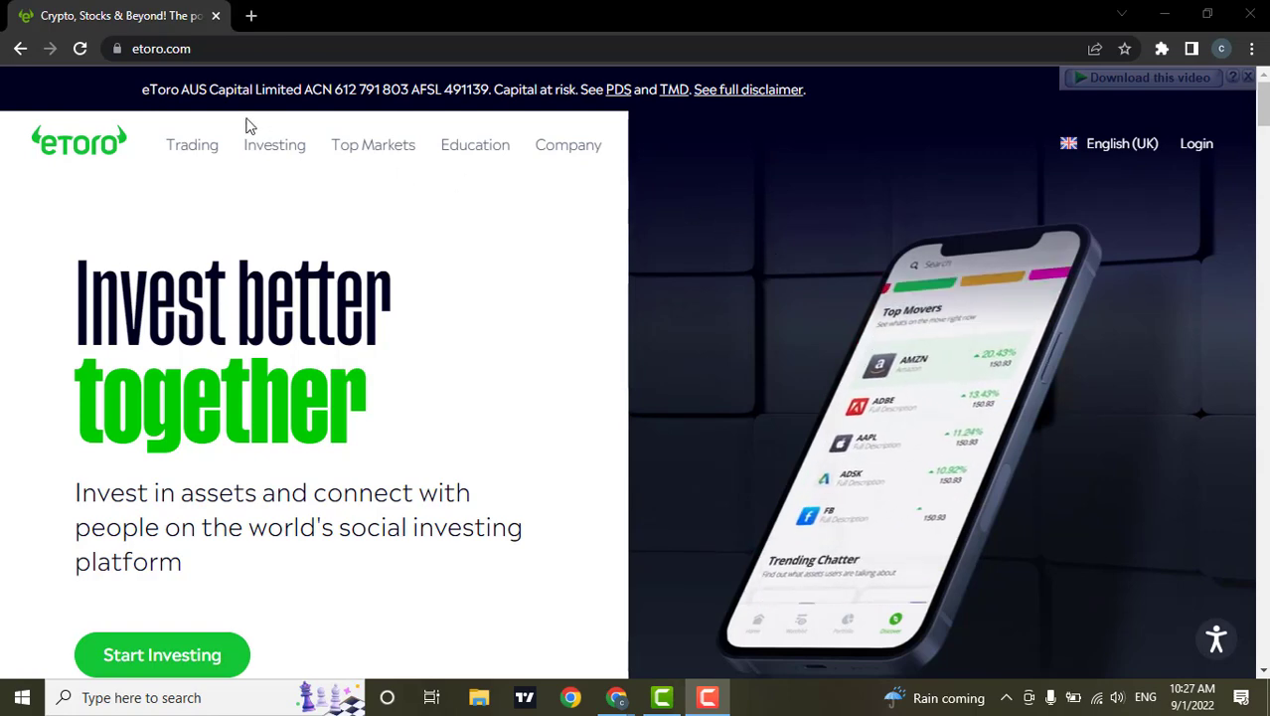
{"action": "mouse_move", "coordinate": [365, 191]}
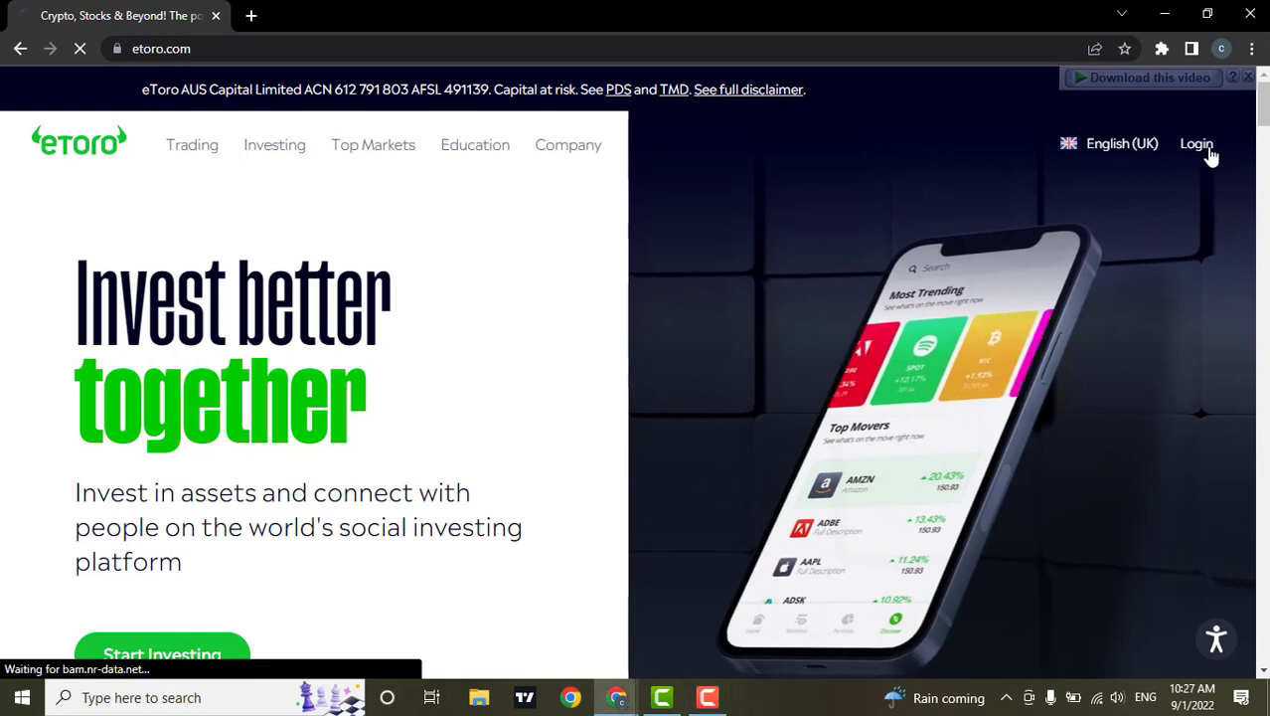
Step: Attempt sign-in with only the username so the password prompt with 'reset it here' appears
{"action": "left_click", "coordinate": [1196, 143]}
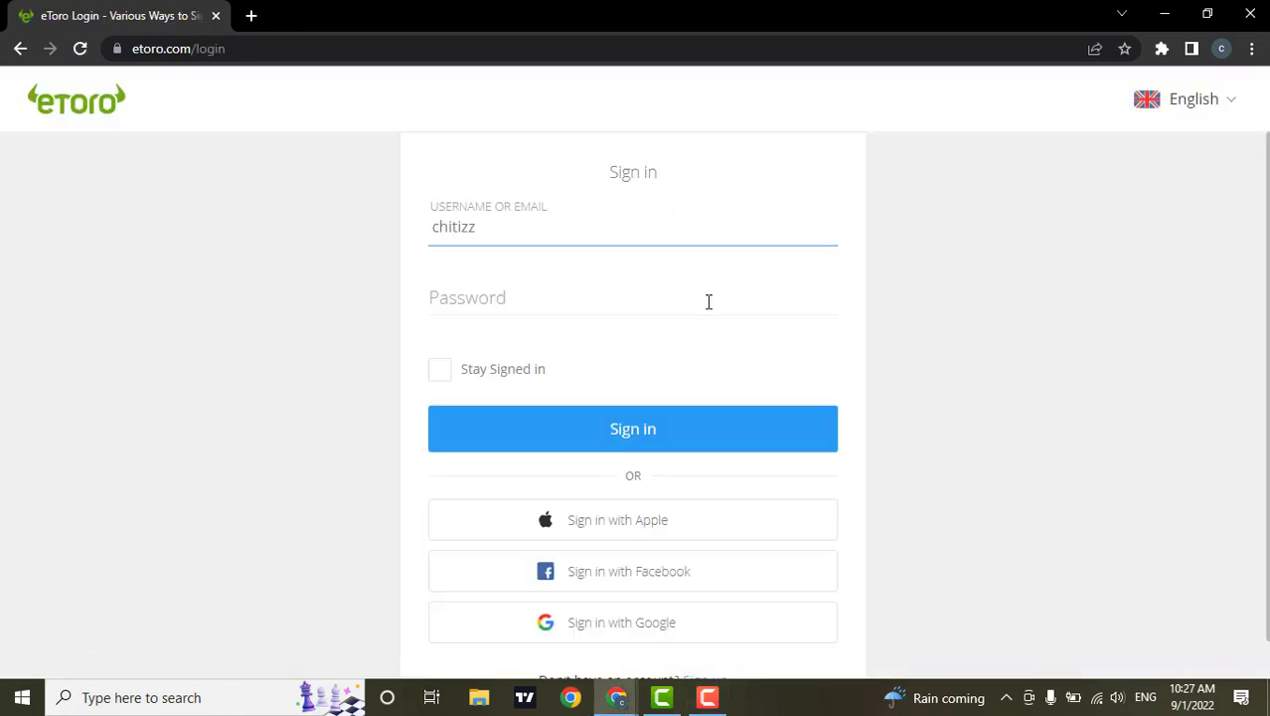
{"action": "mouse_move", "coordinate": [628, 310]}
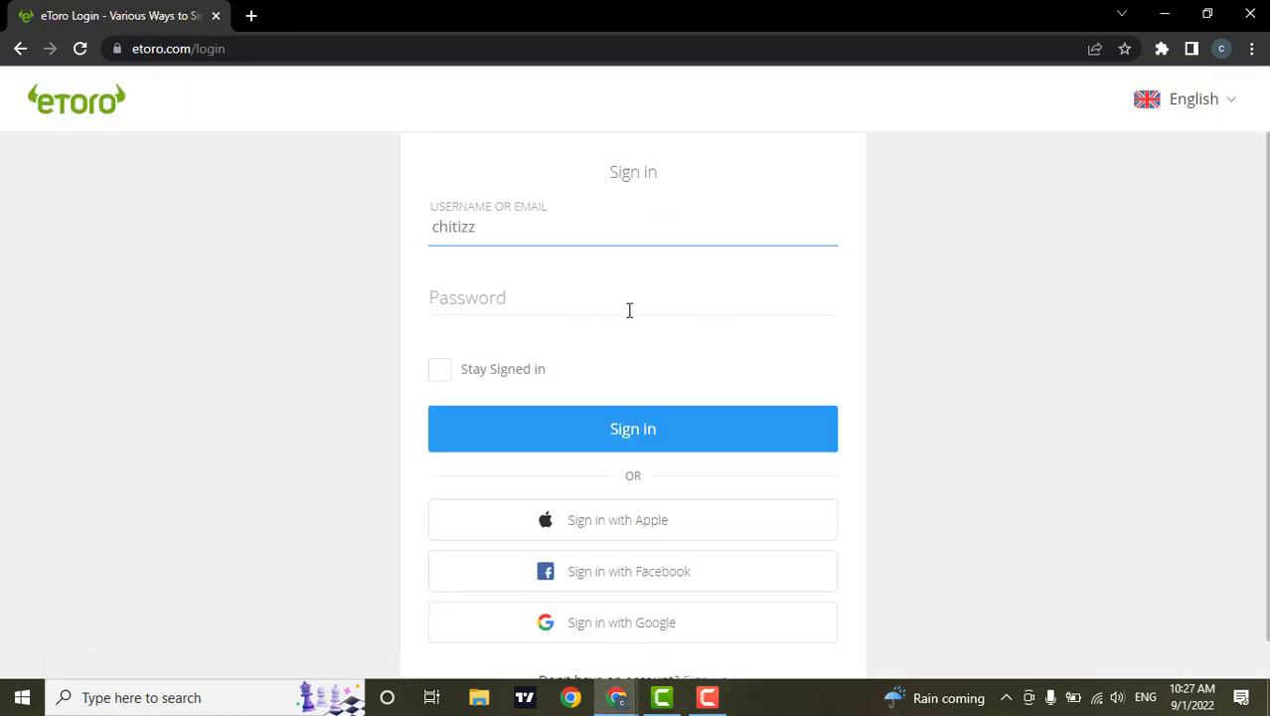
{"action": "mouse_move", "coordinate": [573, 391]}
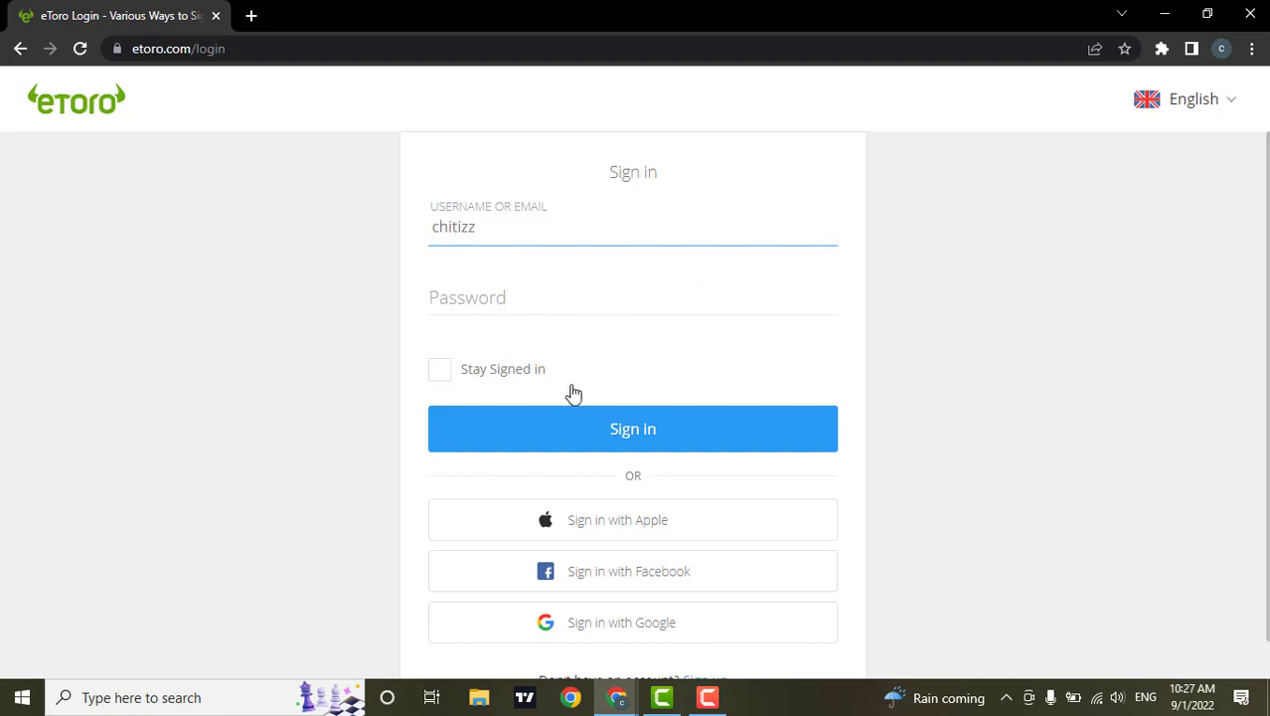
{"action": "mouse_move", "coordinate": [640, 433]}
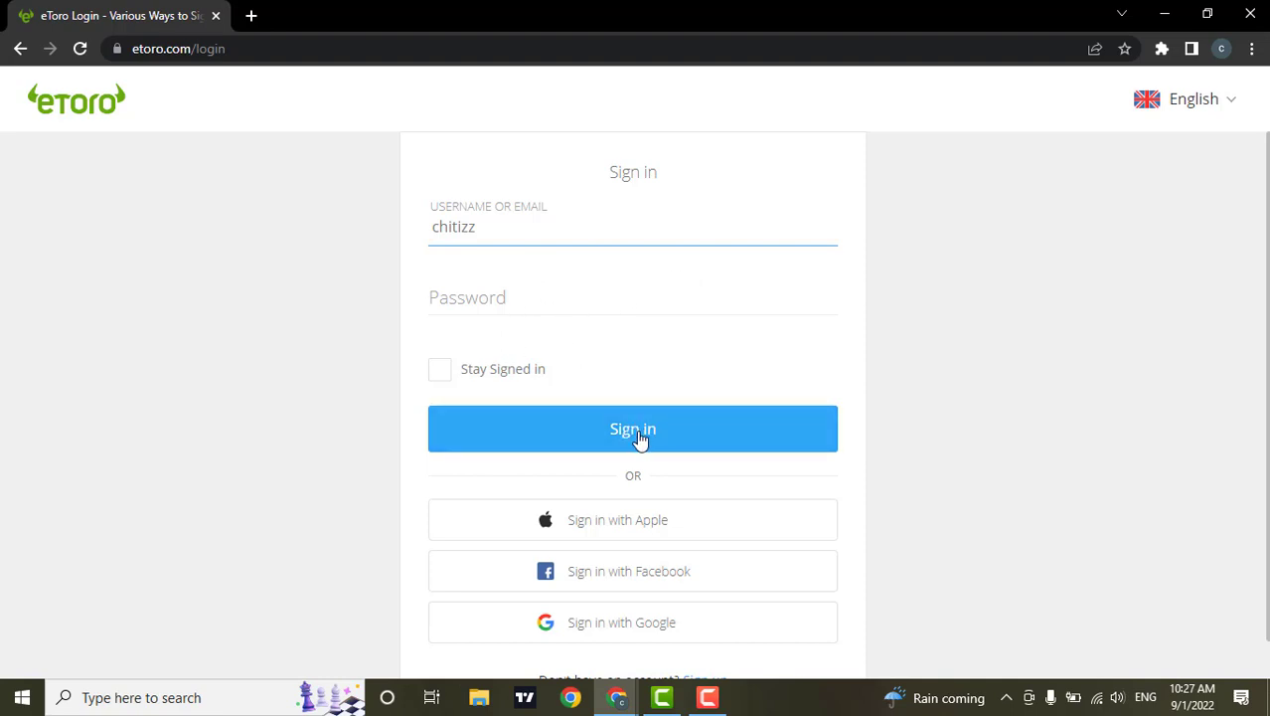
{"action": "left_click", "coordinate": [633, 429]}
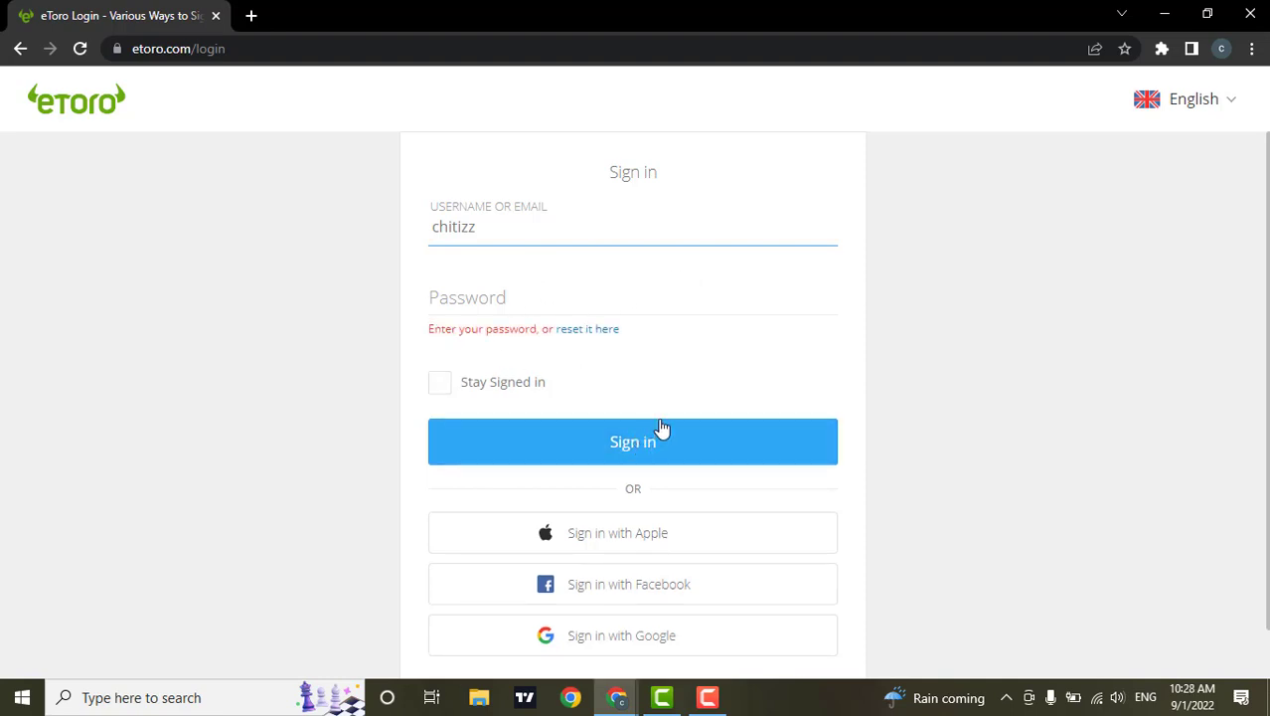
{"action": "mouse_move", "coordinate": [600, 346]}
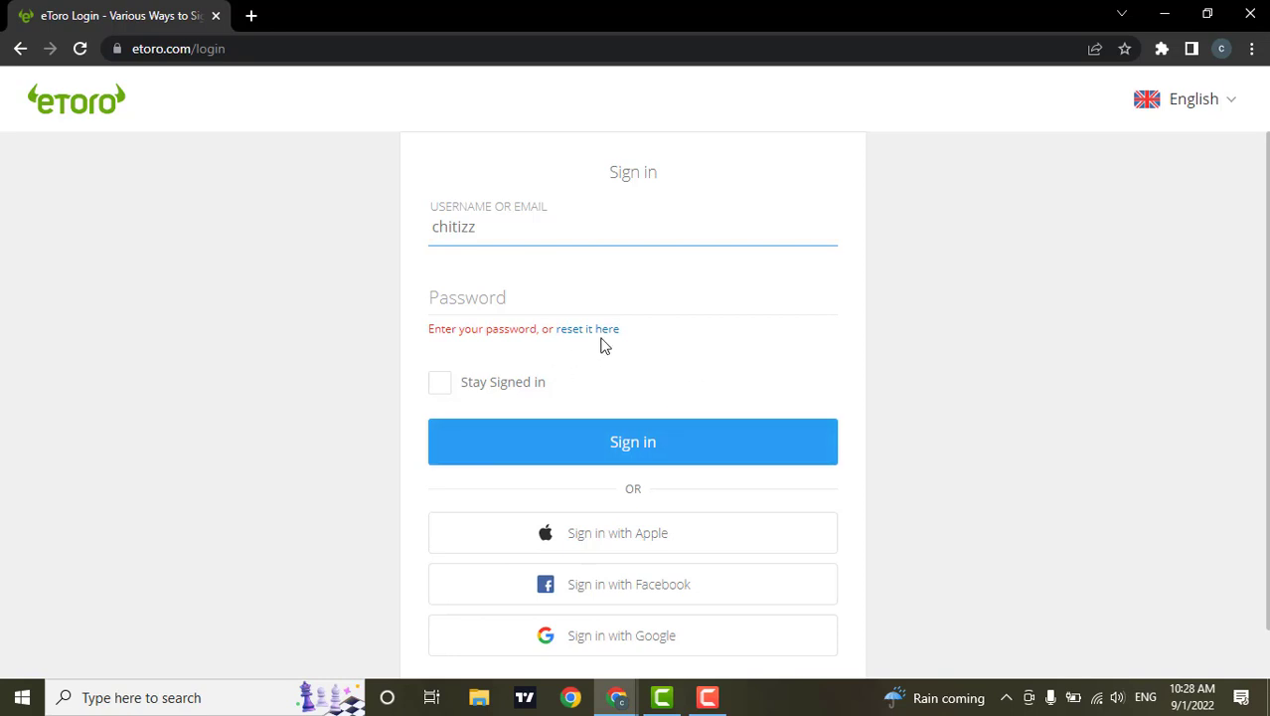
{"action": "mouse_move", "coordinate": [586, 330]}
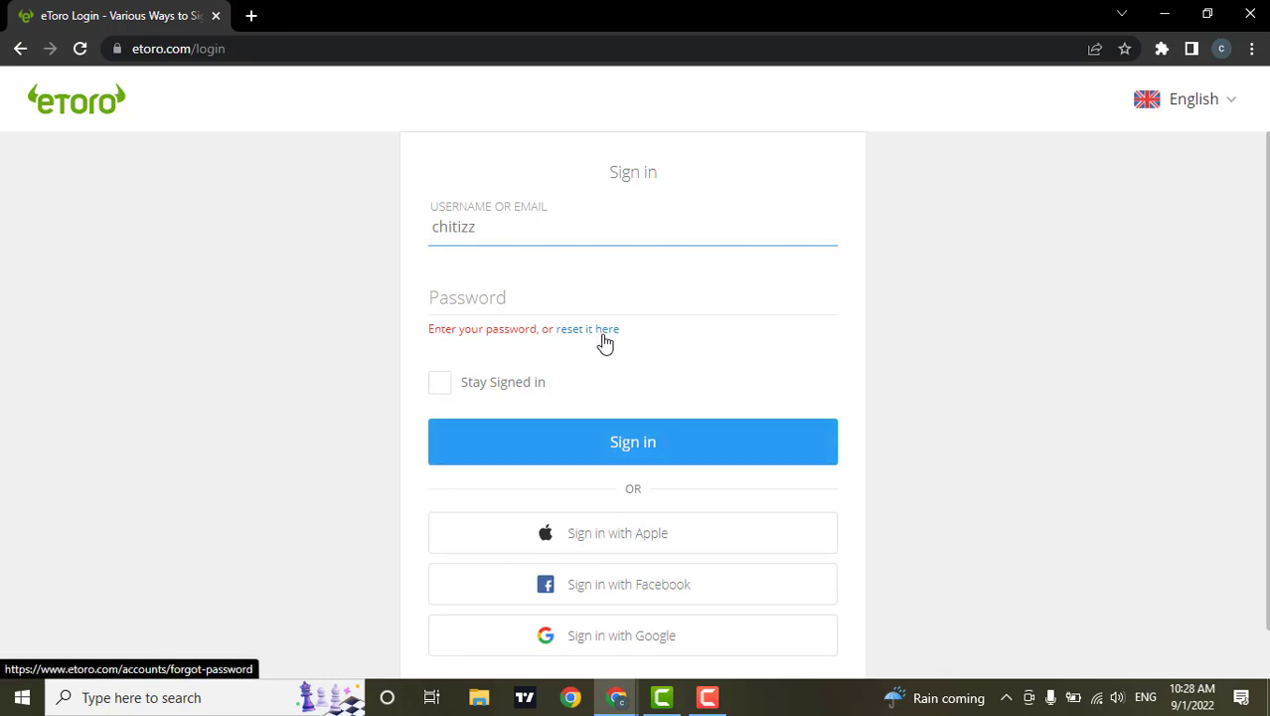
{"action": "left_click", "coordinate": [586, 328]}
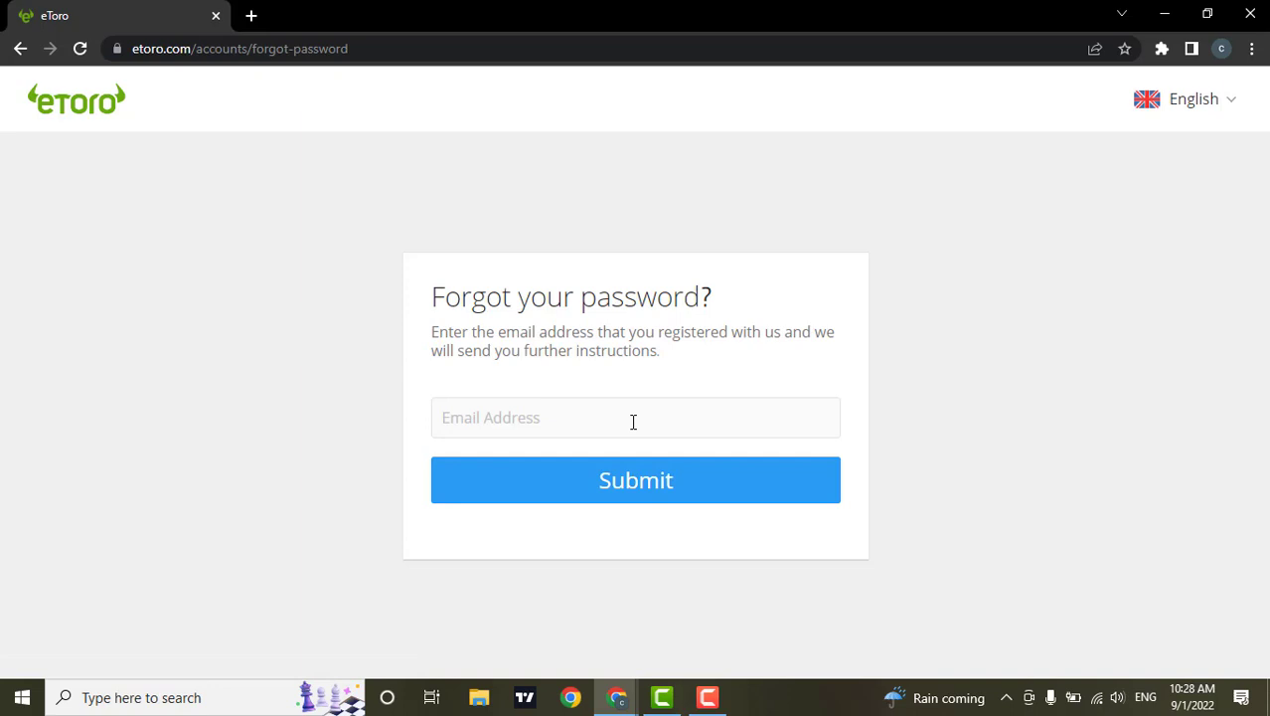
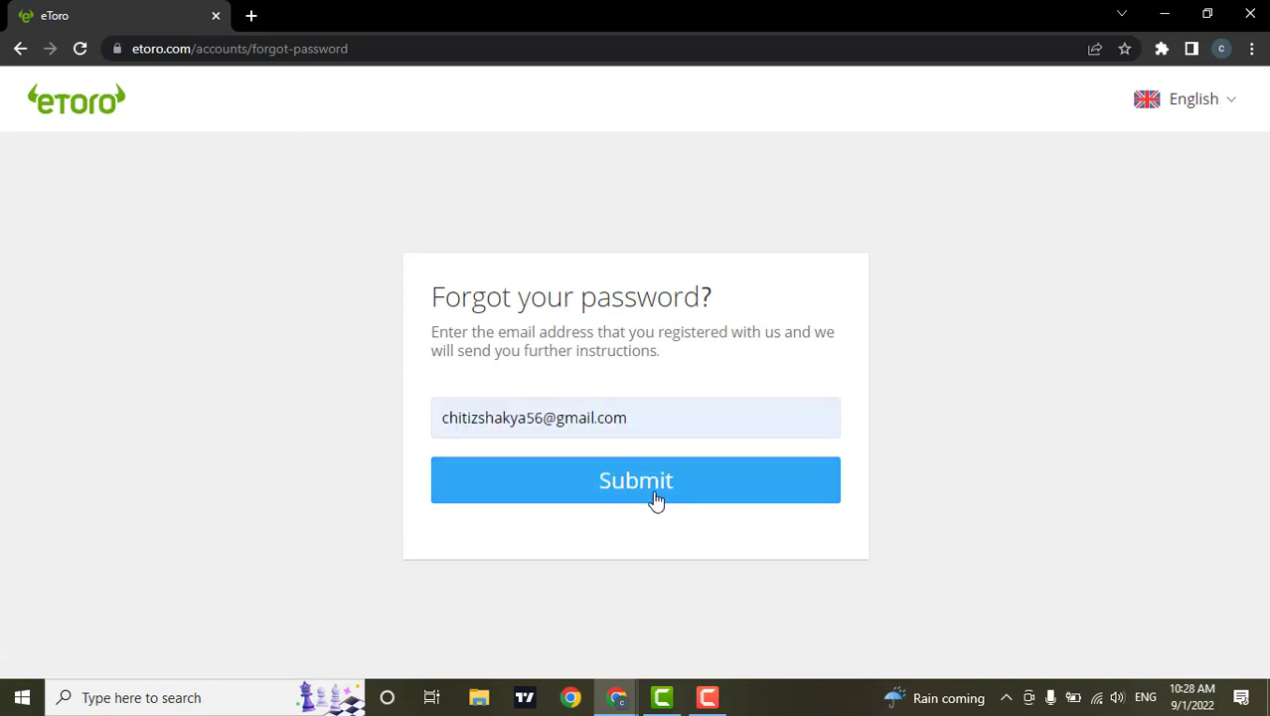
{"action": "left_click", "coordinate": [636, 479]}
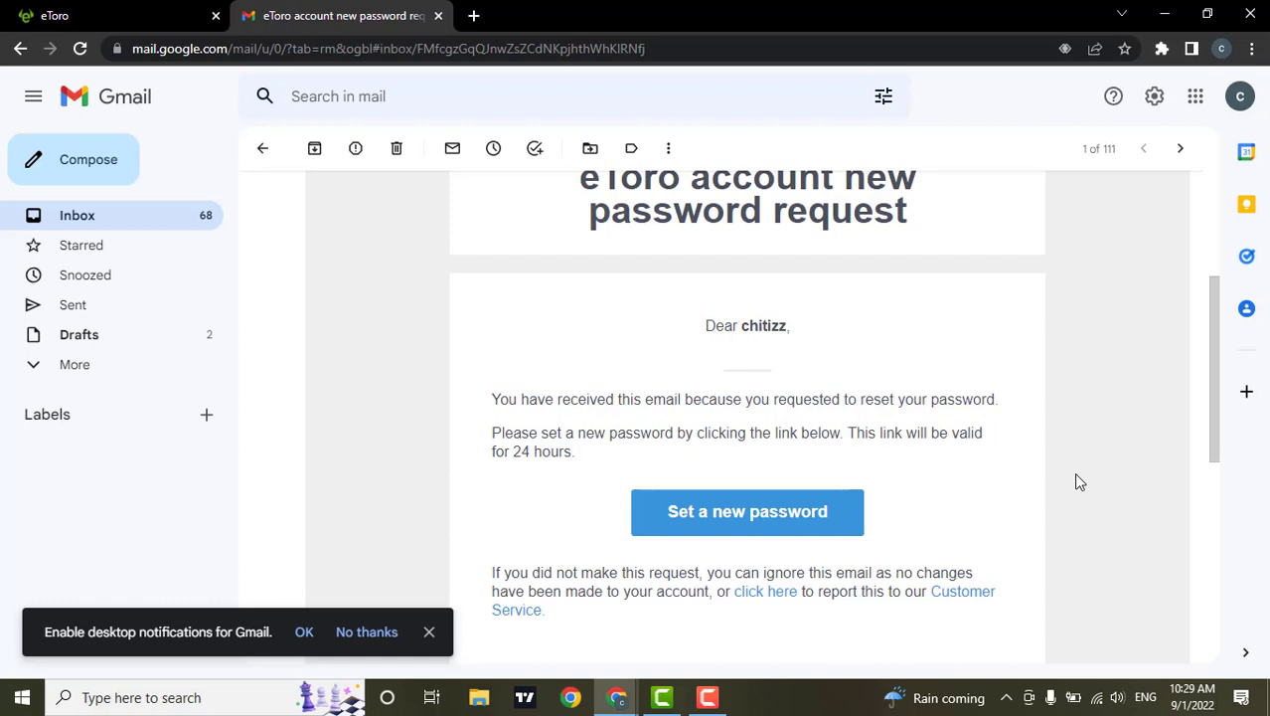
{"action": "mouse_move", "coordinate": [892, 497]}
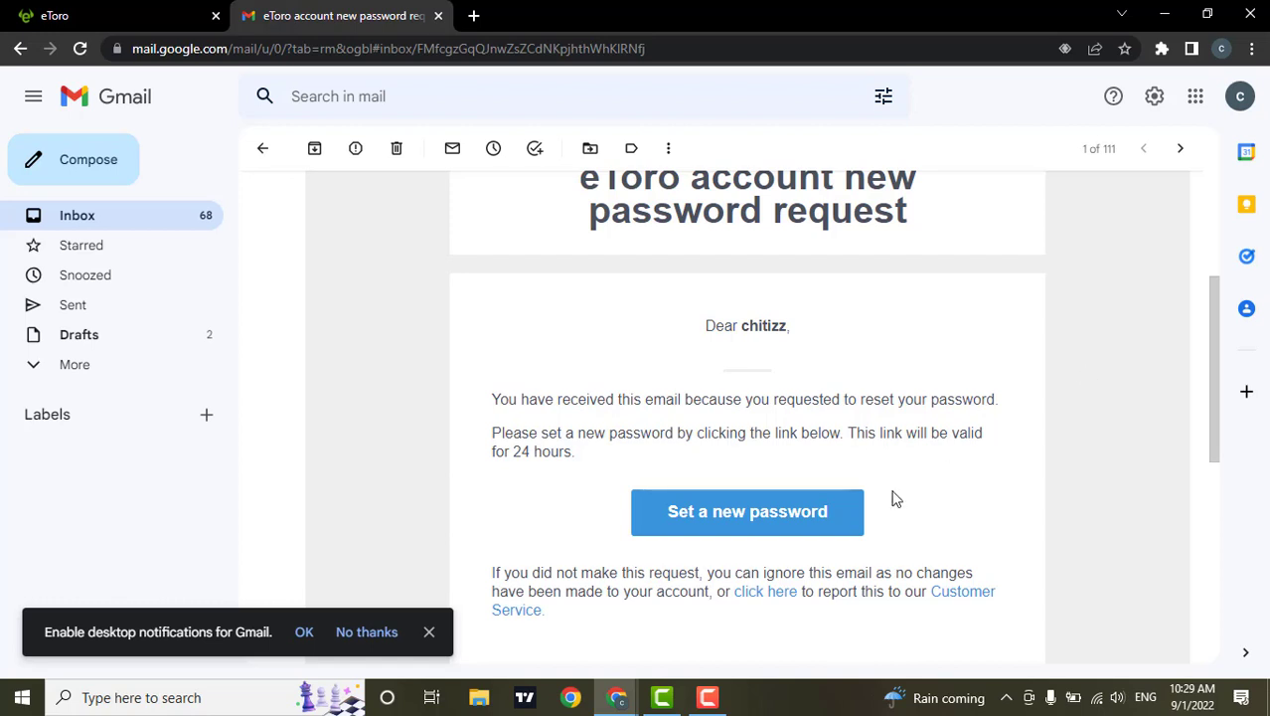
{"action": "mouse_move", "coordinate": [804, 517]}
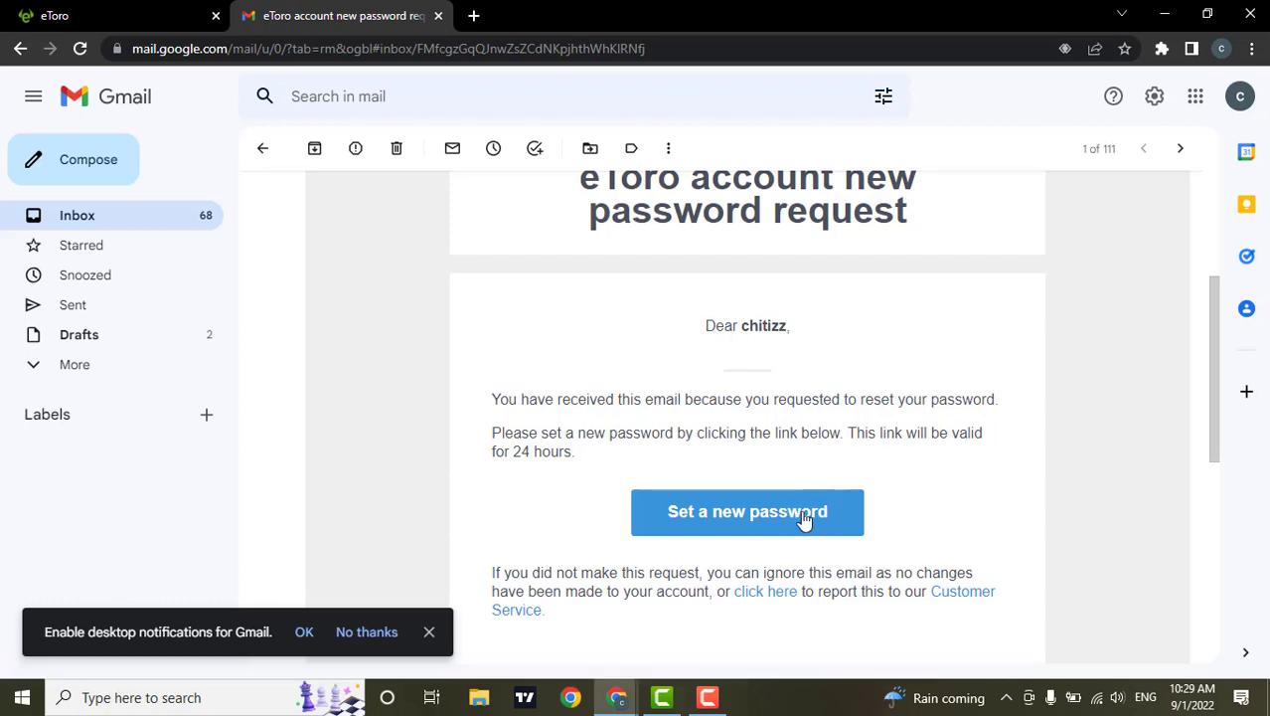
Step: Follow the 'Set a new password' link from the eToro email to the Reset Your Password page
{"action": "left_click", "coordinate": [748, 511]}
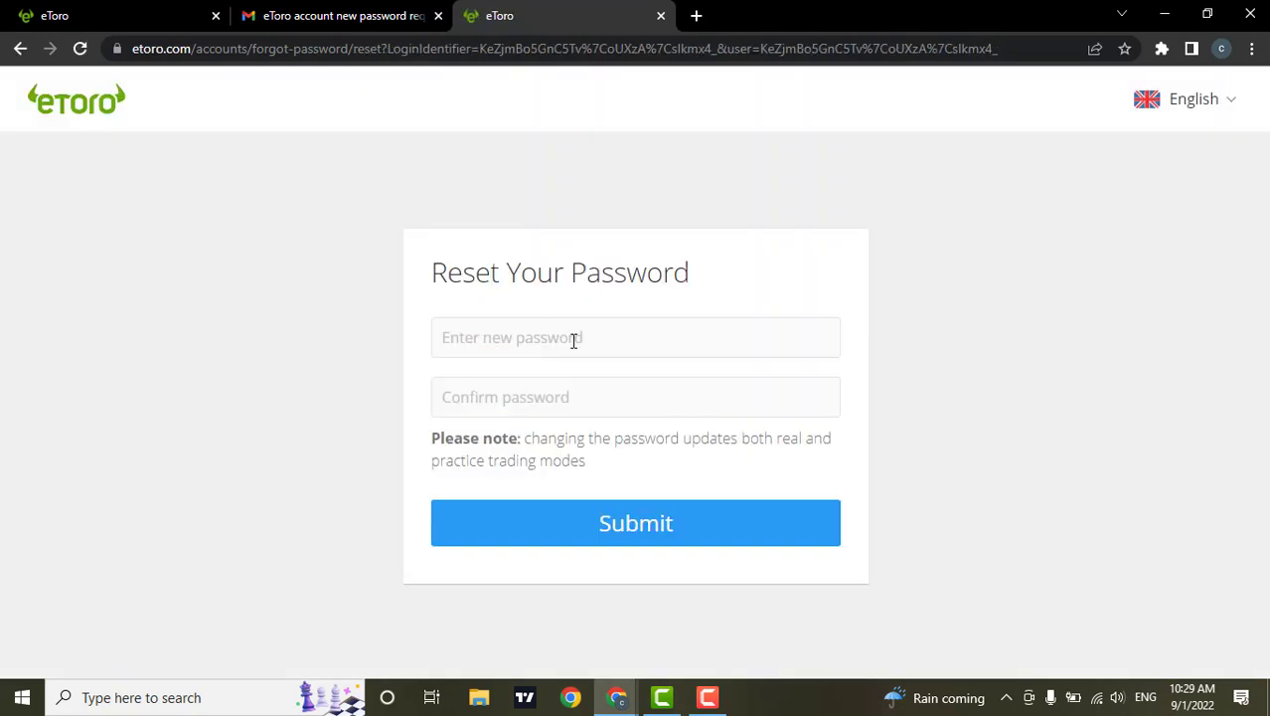
Step: Enter the new password in both the new and confirm fields, rated strong and matching
{"action": "left_click", "coordinate": [636, 338]}
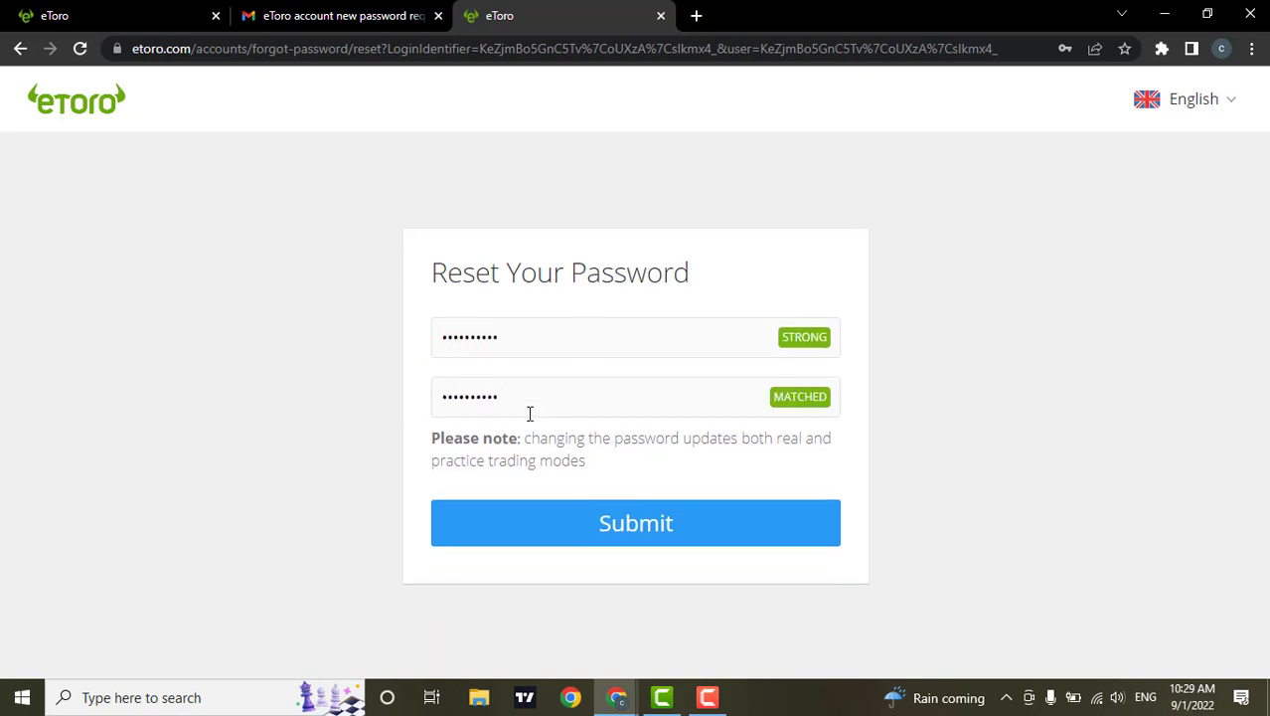
{"action": "left_click", "coordinate": [497, 397]}
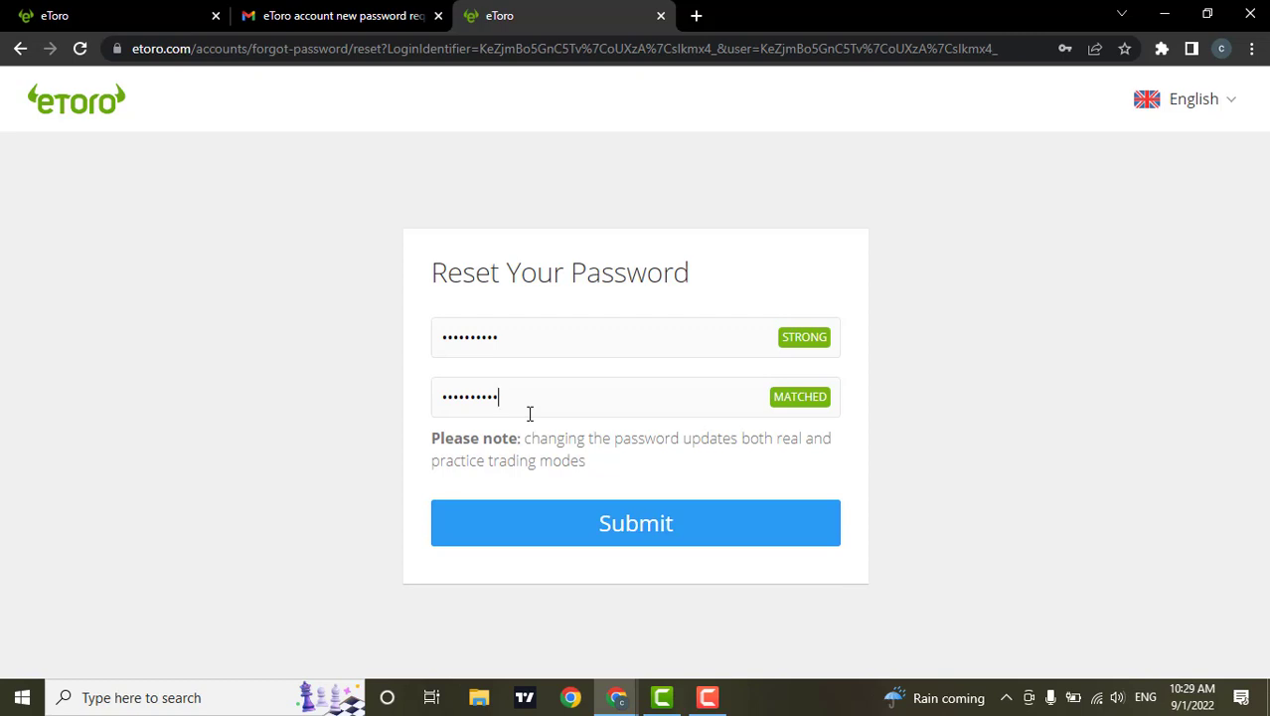
{"action": "mouse_move", "coordinate": [499, 398]}
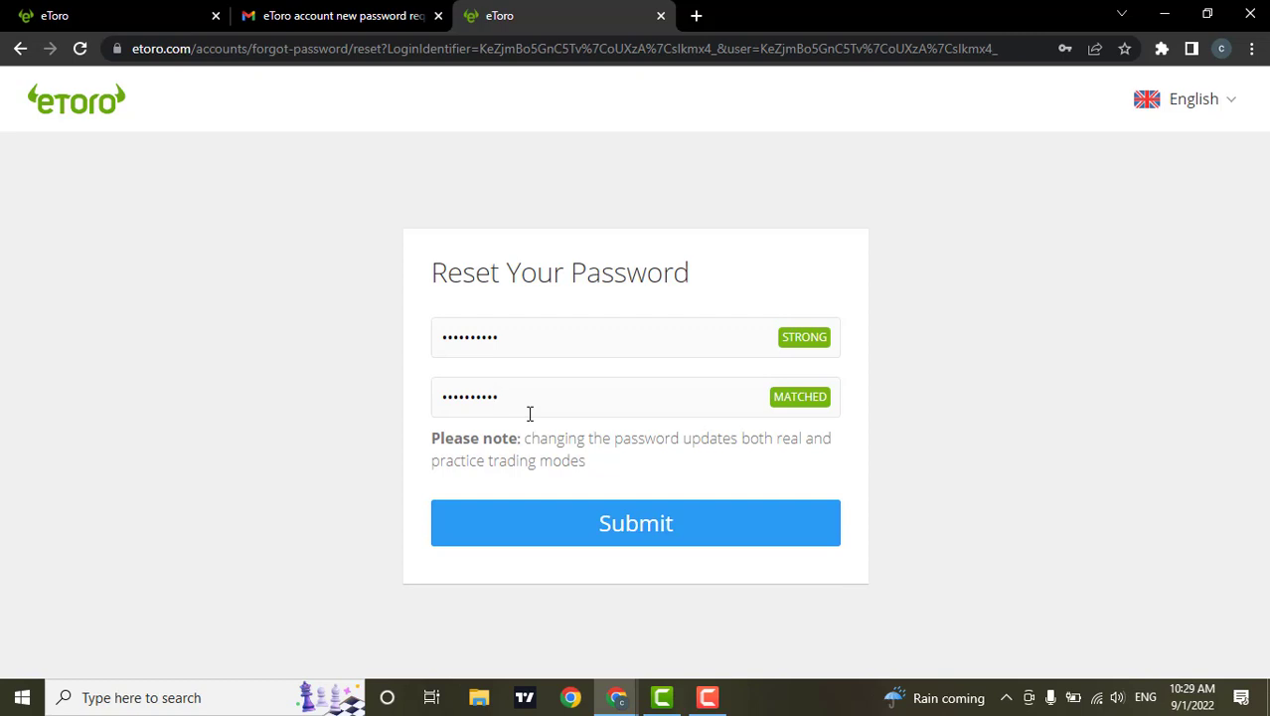
{"action": "mouse_move", "coordinate": [654, 354]}
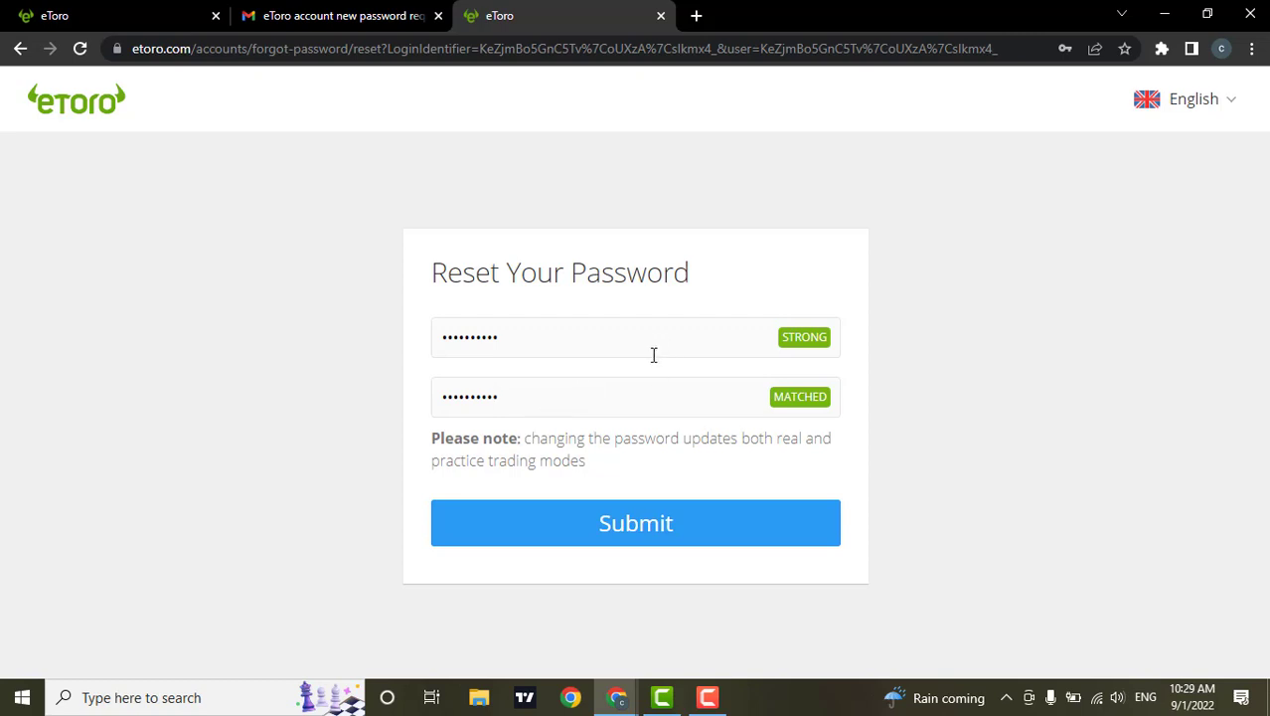
Step: Submit the reset form to reach the 'Password changed successfully' confirmation
{"action": "left_click", "coordinate": [636, 523]}
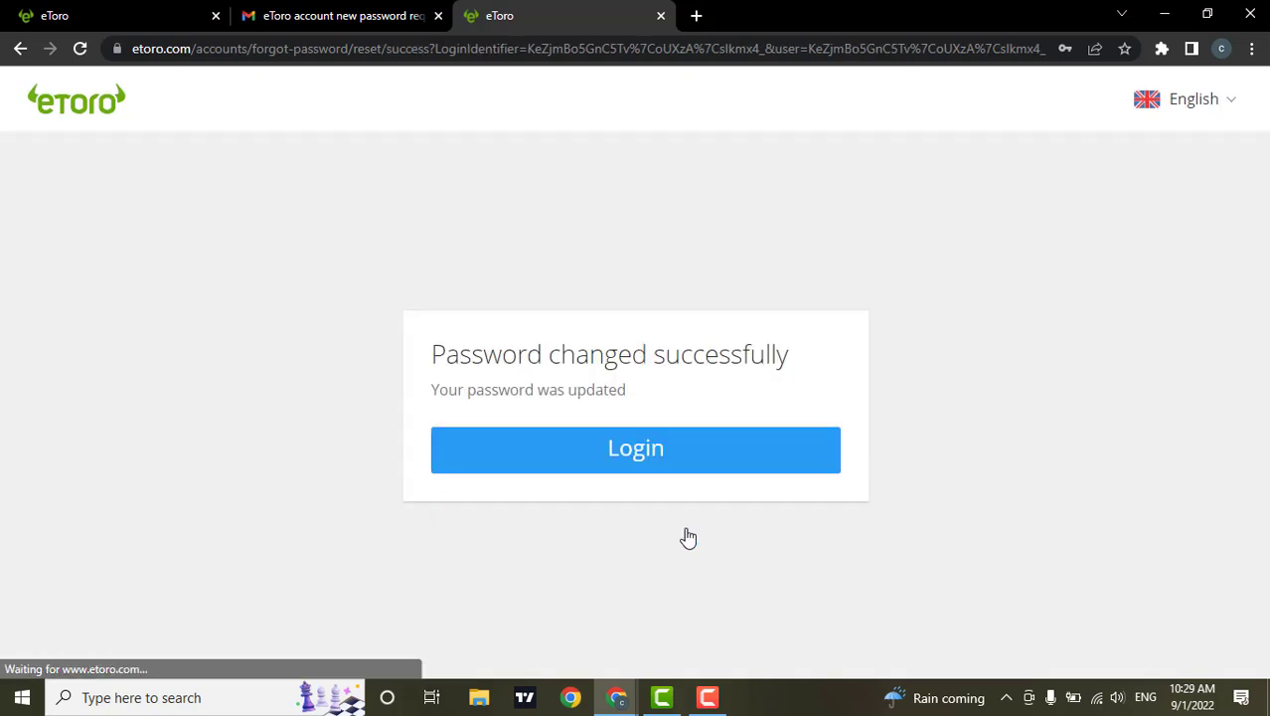
{"action": "mouse_move", "coordinate": [487, 372]}
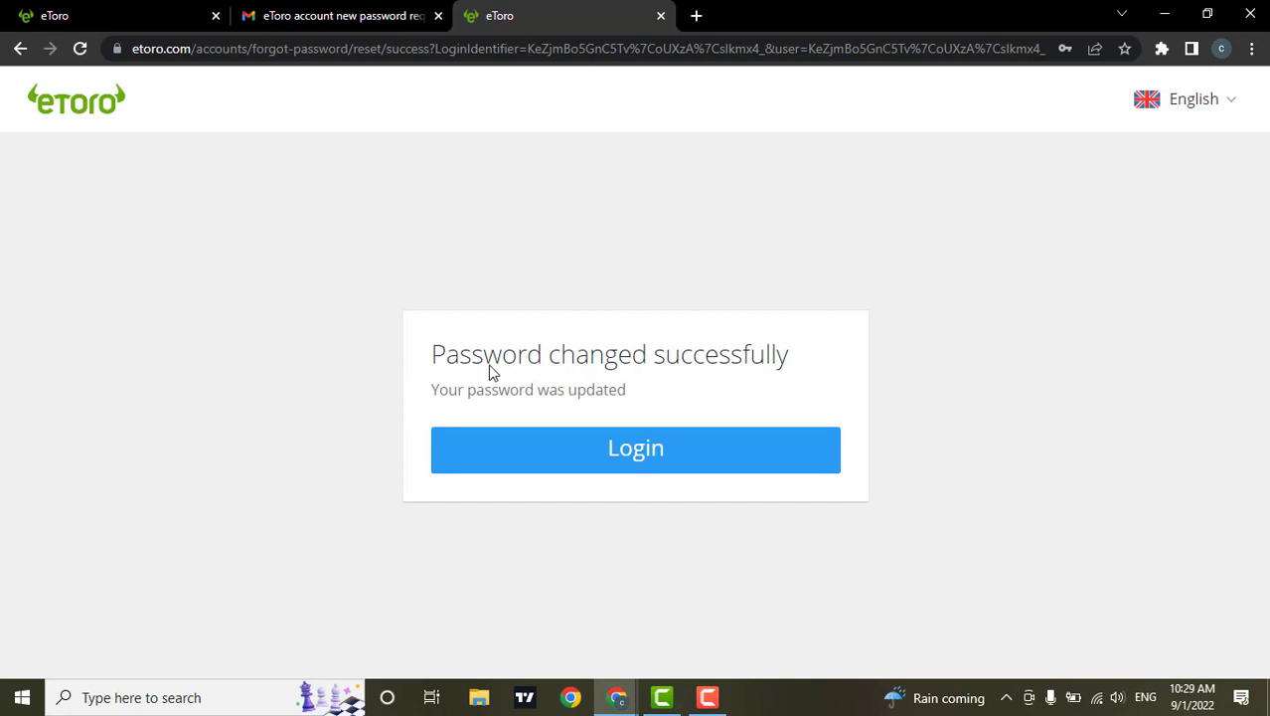
{"action": "mouse_move", "coordinate": [459, 396]}
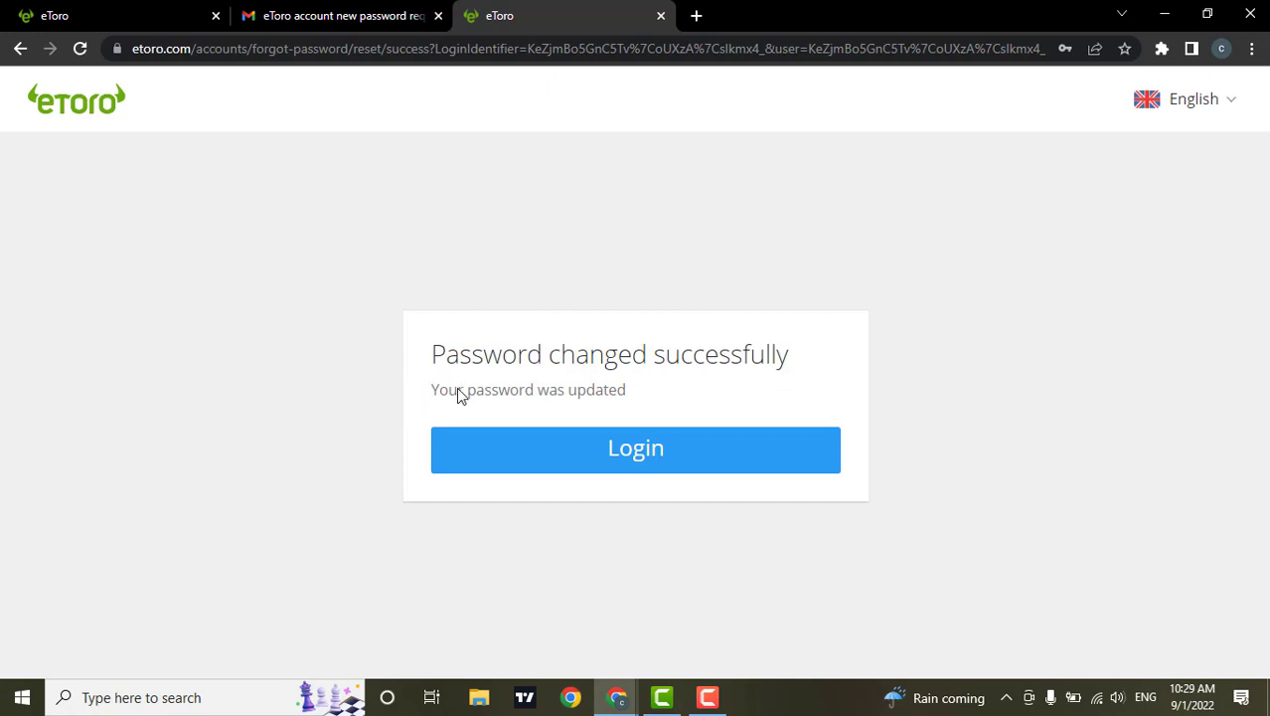
{"action": "mouse_move", "coordinate": [672, 390]}
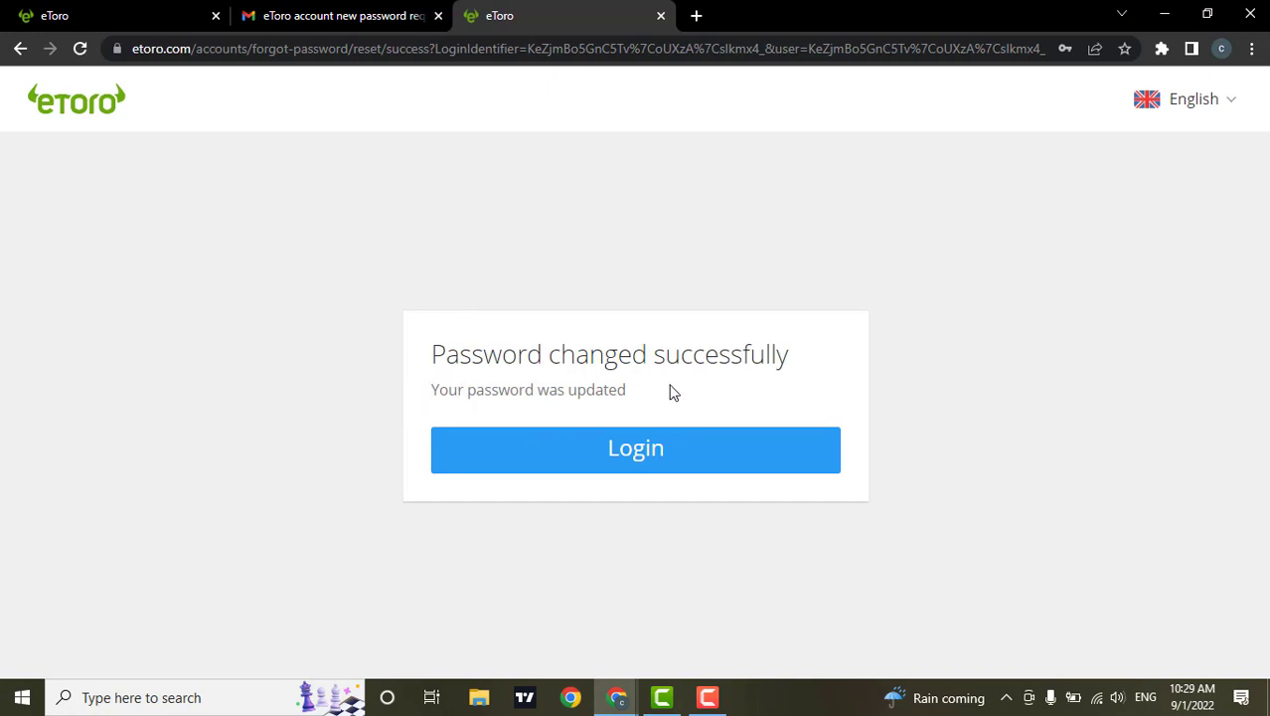